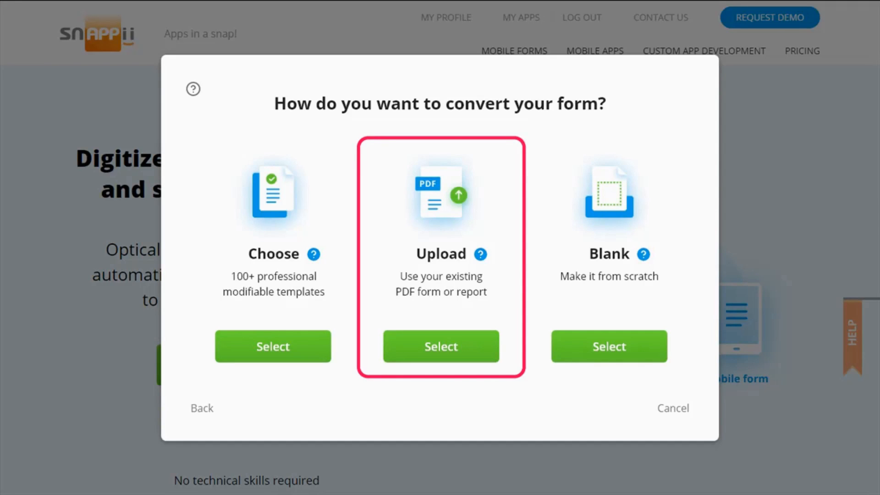
Upload Rent-Receipt.jpg through Upload my form and choose manual form creation
{"action": "left_click", "coordinate": [441, 347]}
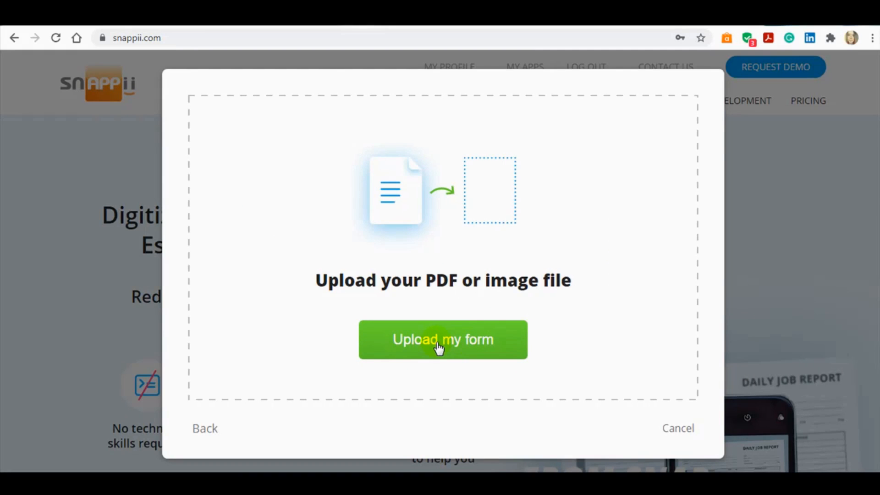
{"action": "left_click", "coordinate": [443, 340]}
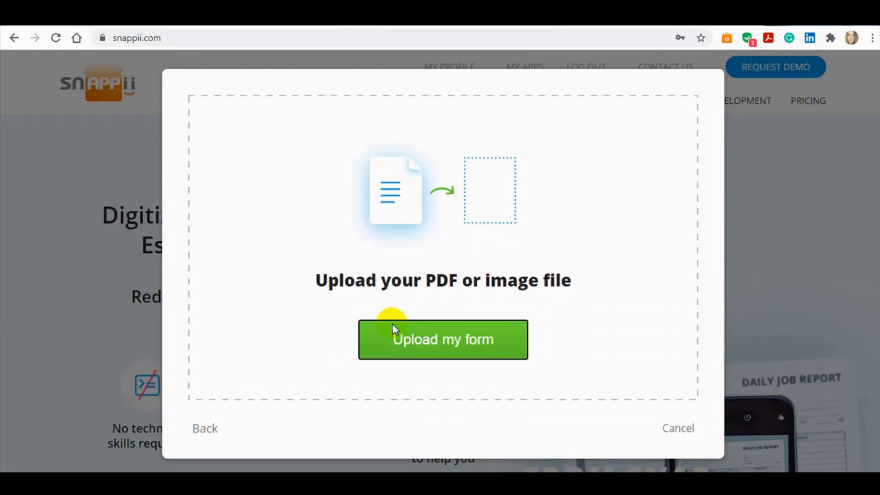
{"action": "left_click", "coordinate": [442, 339]}
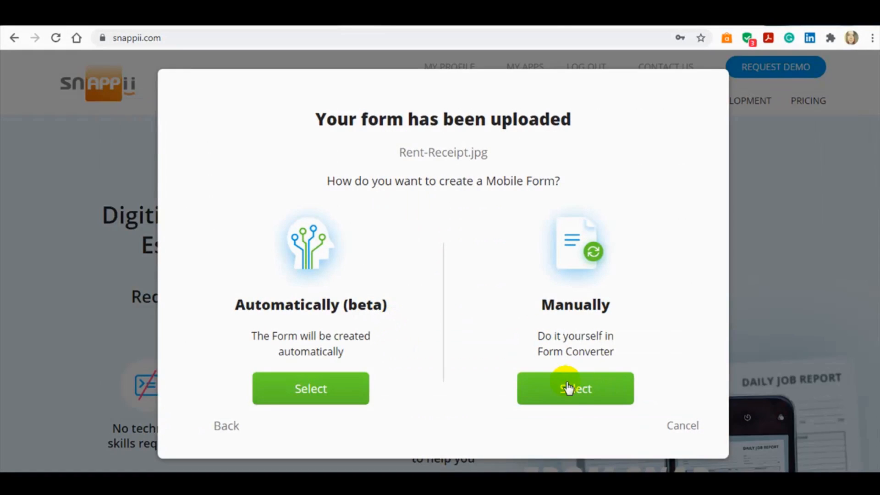
{"action": "left_click", "coordinate": [574, 388]}
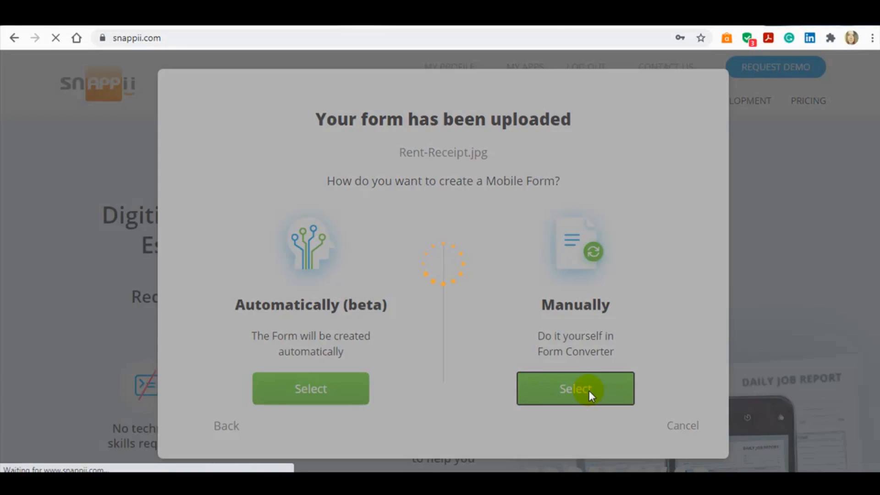
{"action": "left_click", "coordinate": [575, 388]}
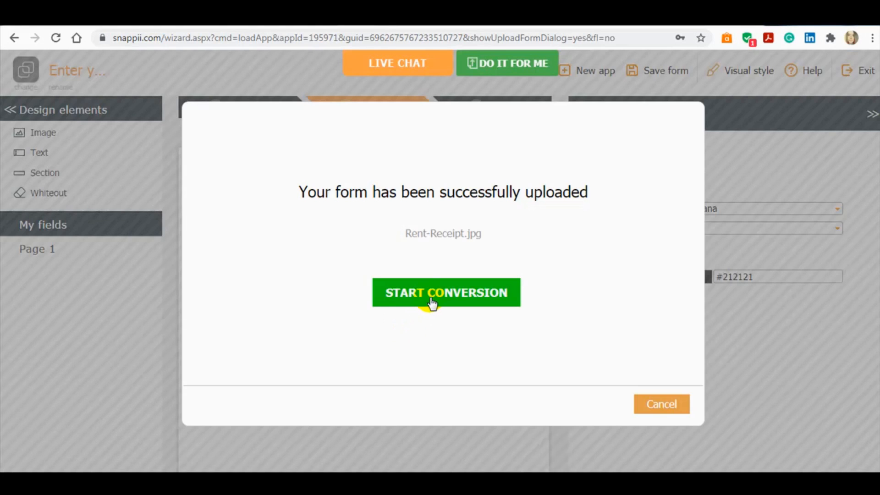
Convert the receipt, applying global page settings so the image becomes the background
{"action": "left_click", "coordinate": [446, 292]}
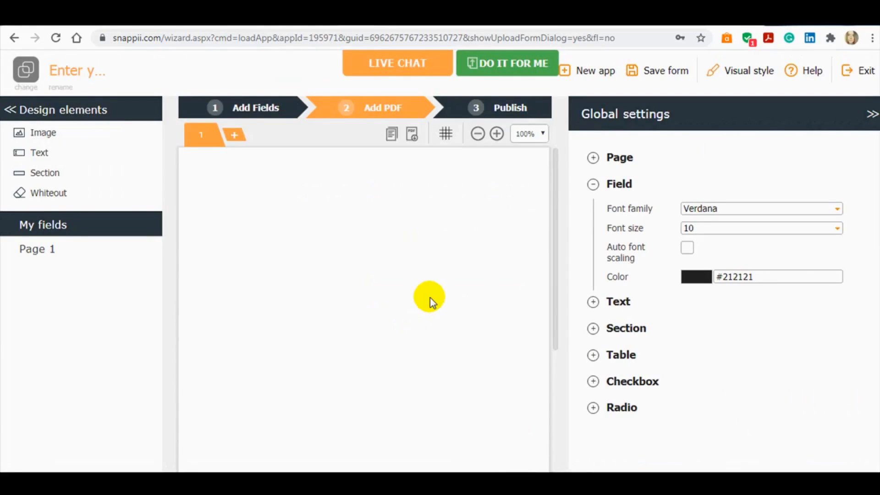
{"action": "mouse_move", "coordinate": [201, 138]}
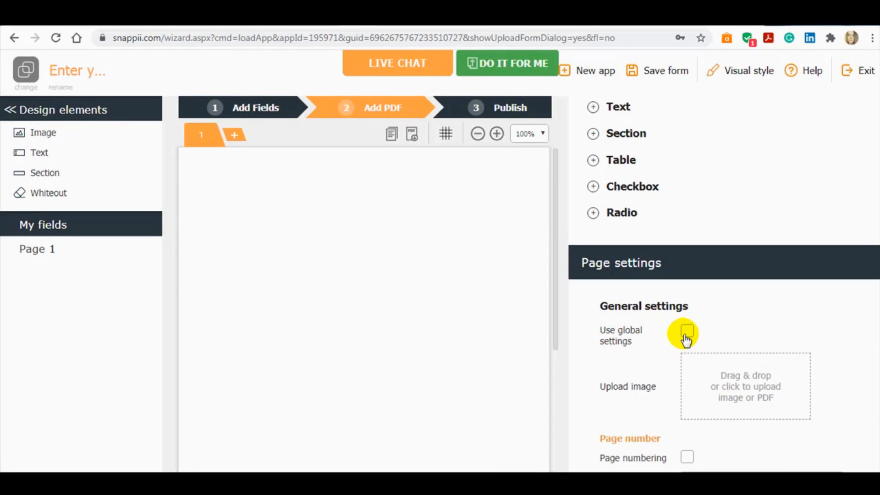
{"action": "left_click", "coordinate": [687, 330]}
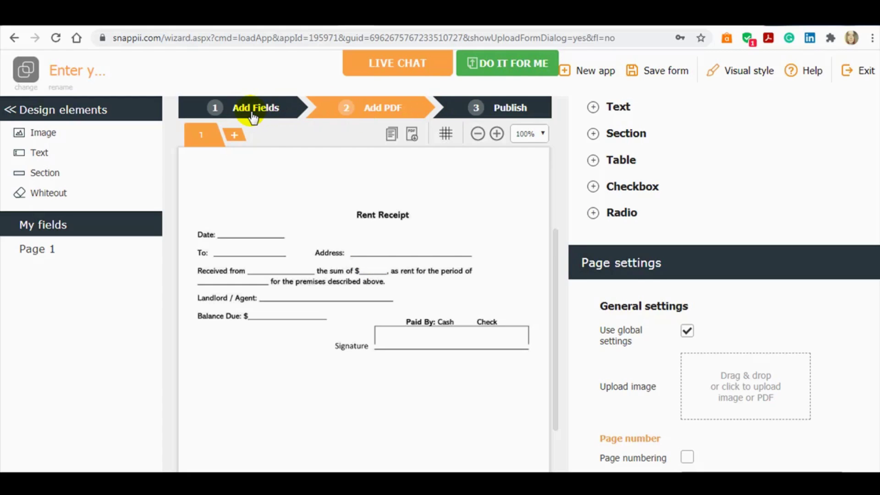
{"action": "left_click", "coordinate": [254, 107]}
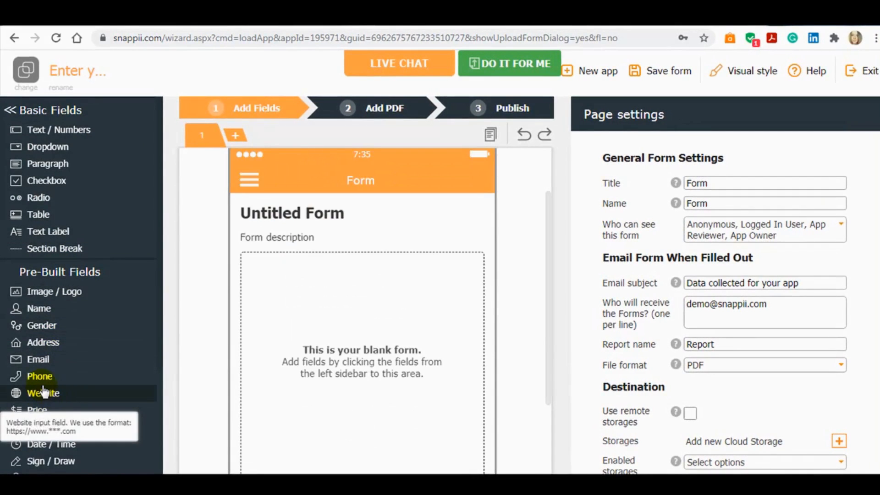
Add the Date field and title the form 'rent receipt'
{"action": "left_click", "coordinate": [51, 378]}
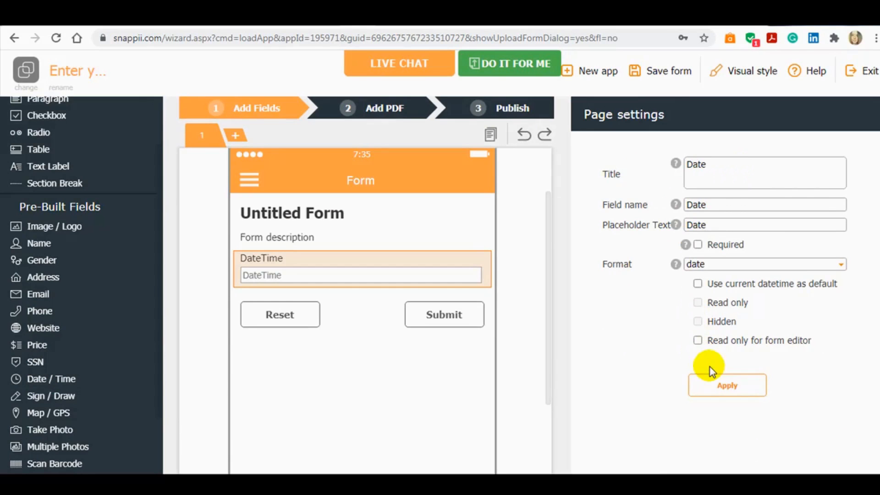
{"action": "mouse_move", "coordinate": [727, 387]}
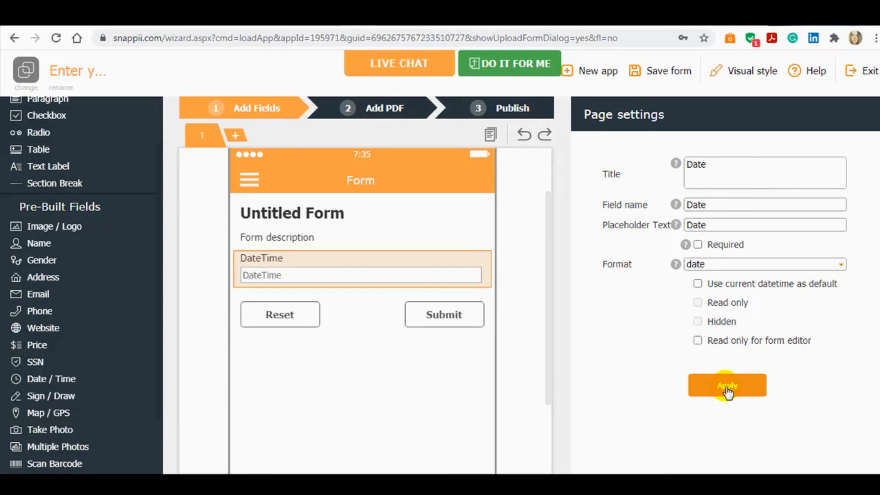
{"action": "left_click", "coordinate": [726, 385]}
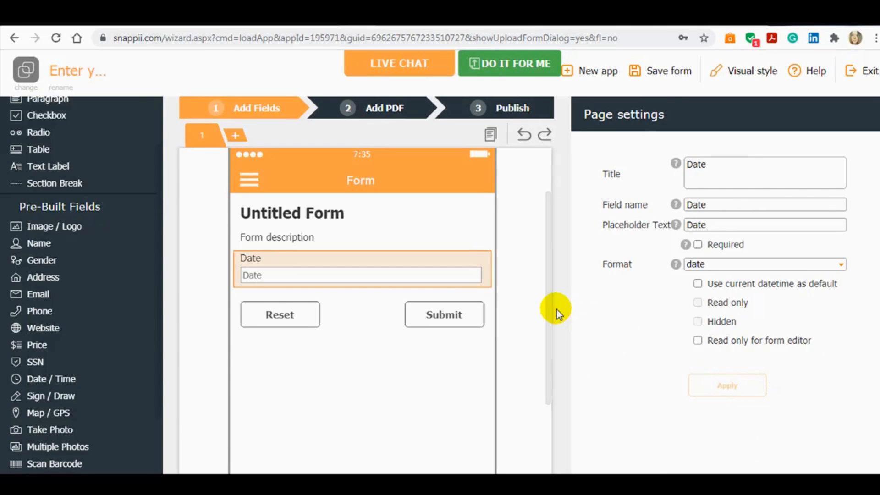
{"action": "mouse_move", "coordinate": [547, 308]}
{"action": "type", "text": "rent r"}
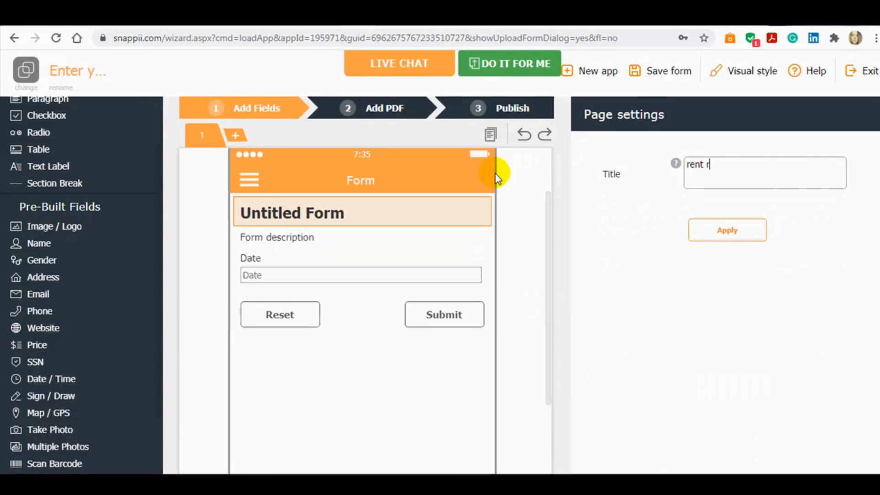
{"action": "type", "text": "eceipts"}
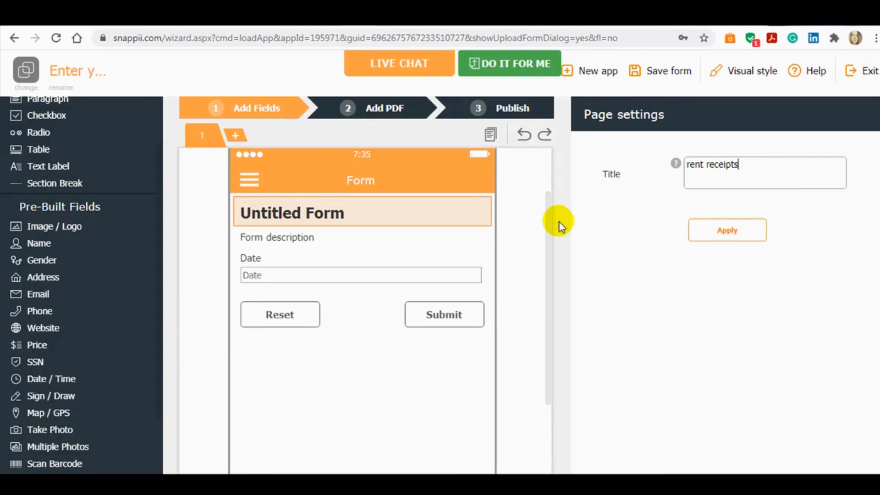
{"action": "left_click", "coordinate": [726, 229]}
{"action": "type", "text": "the"}
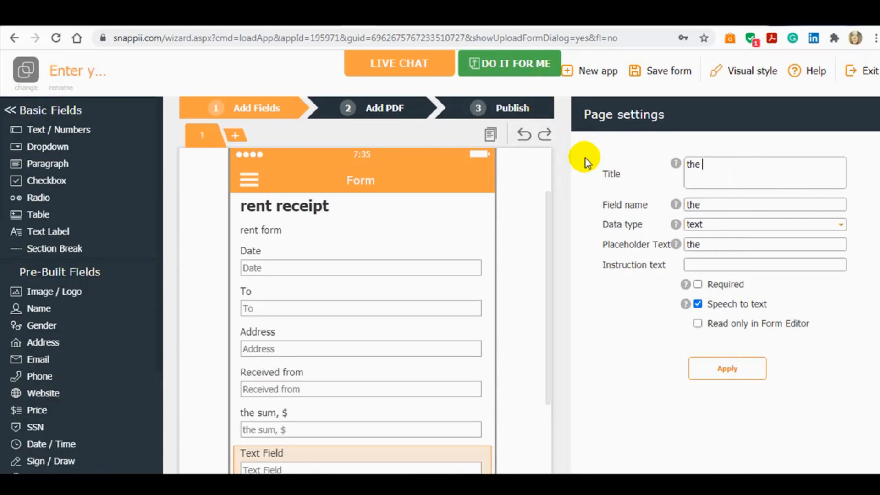
Add the Landlord/Agent field, Cash/Check checkbox labels, and a Signature drawing field
{"action": "type", "text": "Landlord/"}
{"action": "type", "text": "Cash"}
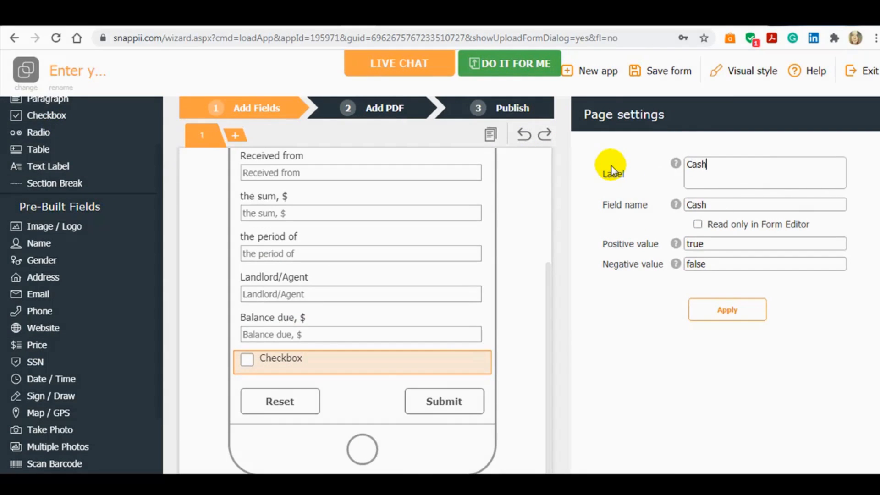
{"action": "left_click", "coordinate": [727, 309]}
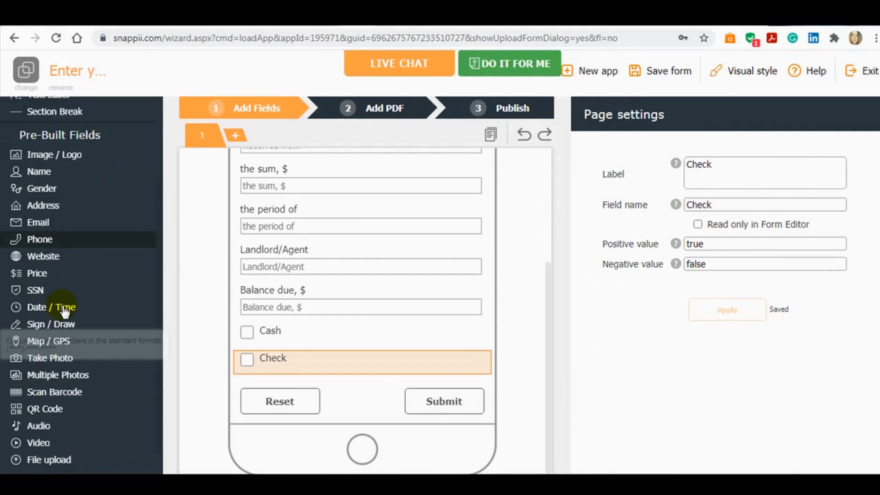
{"action": "left_click", "coordinate": [50, 324]}
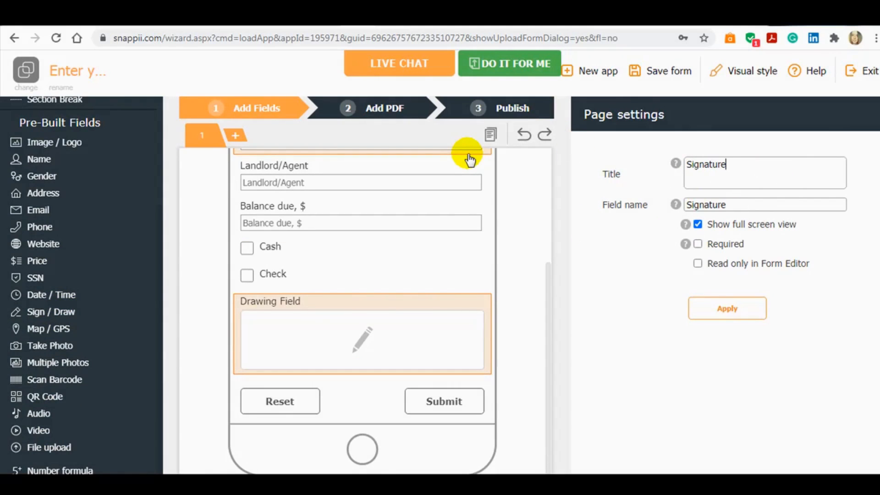
{"action": "scroll", "scroll_direction": "up", "scroll_amount": 3}
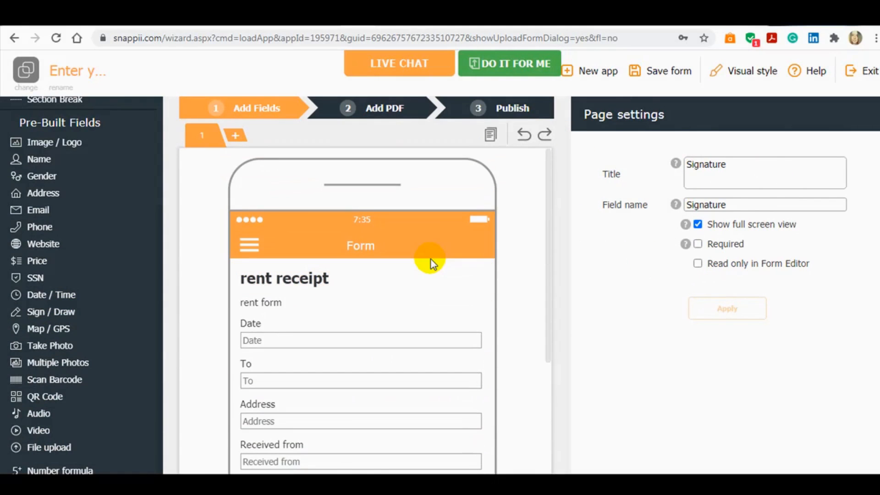
Name the report 'Rent receipt' with PDF and Spreadsheet output, and apply
{"action": "left_click", "coordinate": [201, 135]}
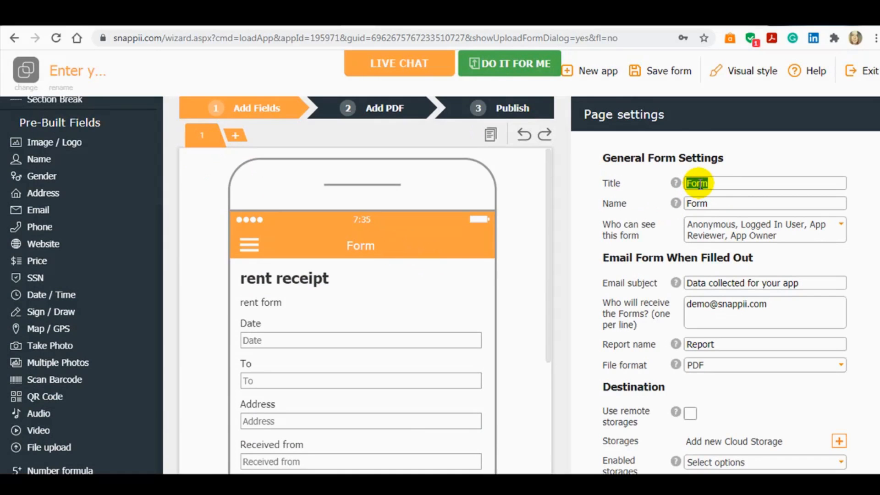
{"action": "type", "text": "Rent"}
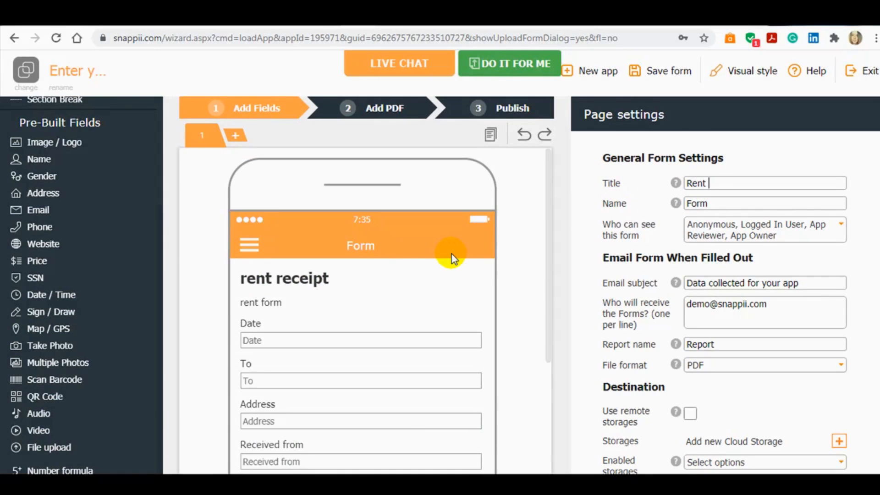
{"action": "type", "text": "receipt"}
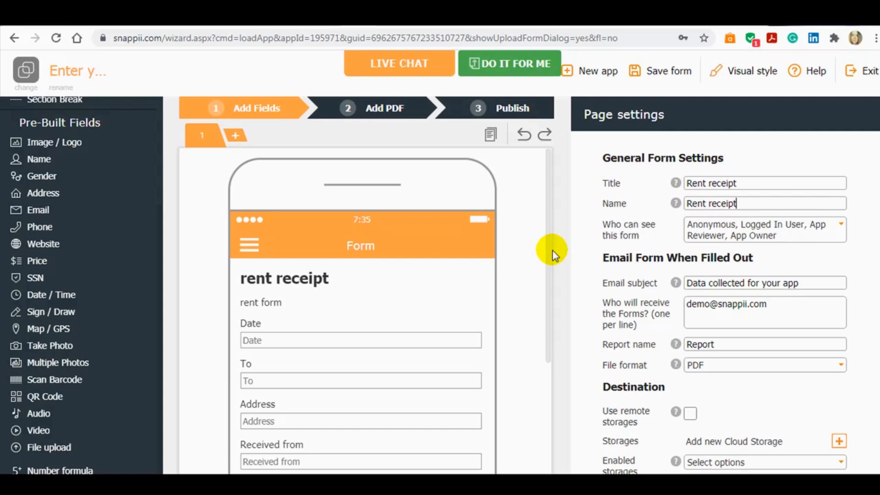
{"action": "mouse_move", "coordinate": [760, 276]}
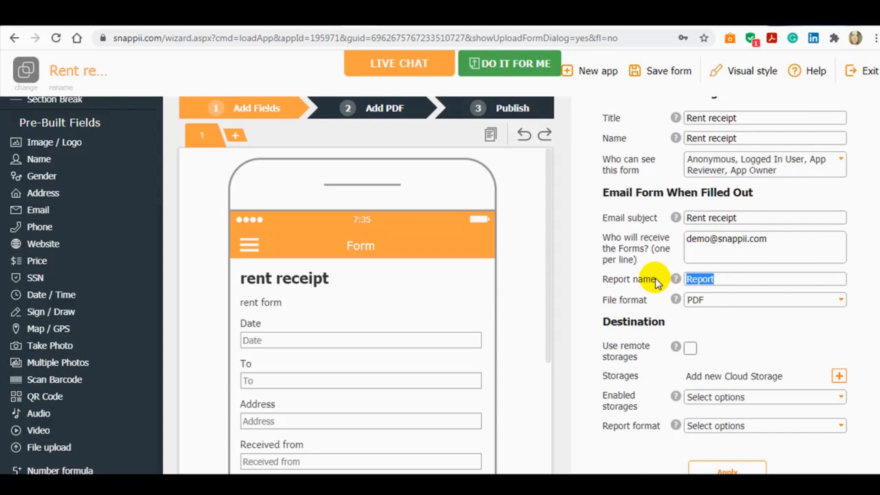
{"action": "left_click", "coordinate": [694, 337]}
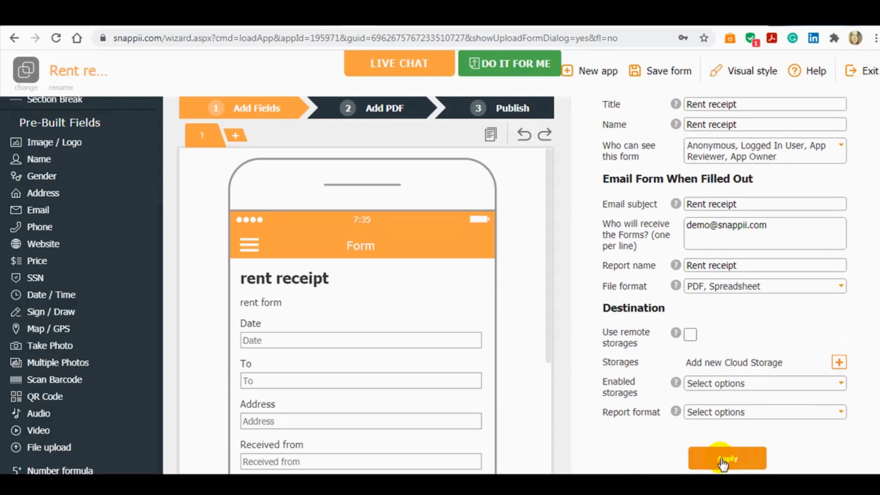
{"action": "left_click", "coordinate": [726, 457]}
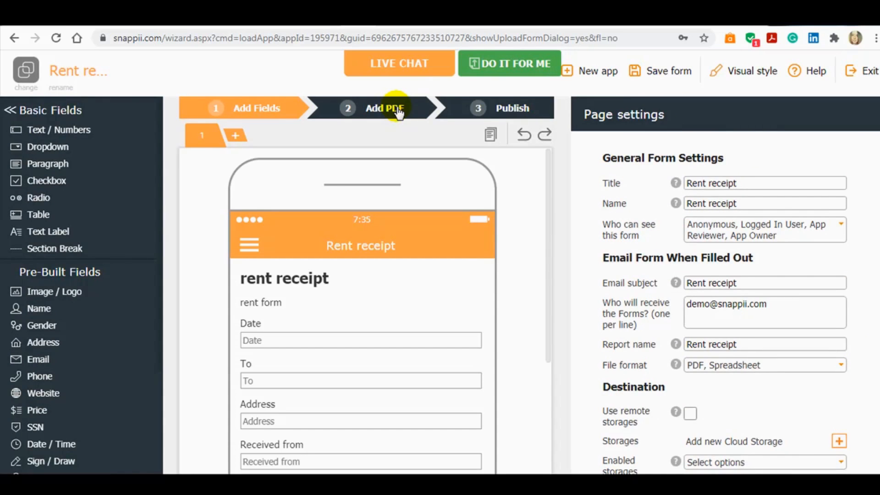
Place the Date, To, Address, Received from and Balance due fields on the receipt PDF
{"action": "left_click", "coordinate": [385, 108]}
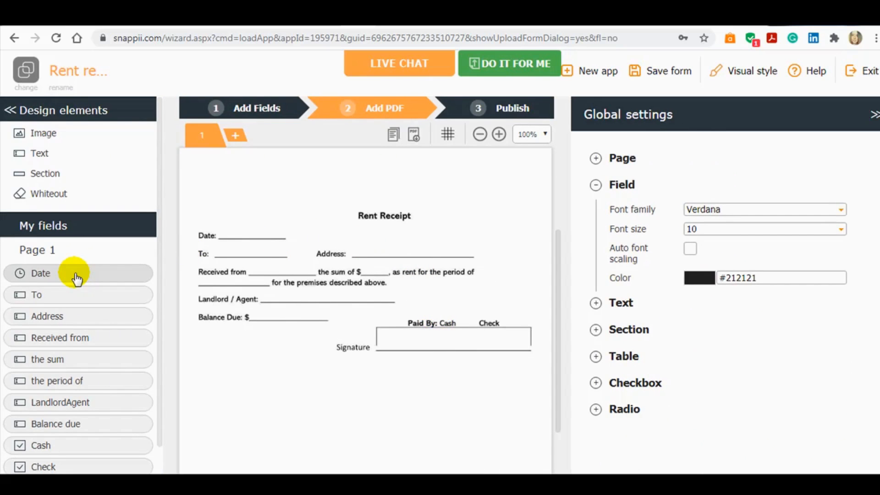
{"action": "left_click", "coordinate": [41, 272]}
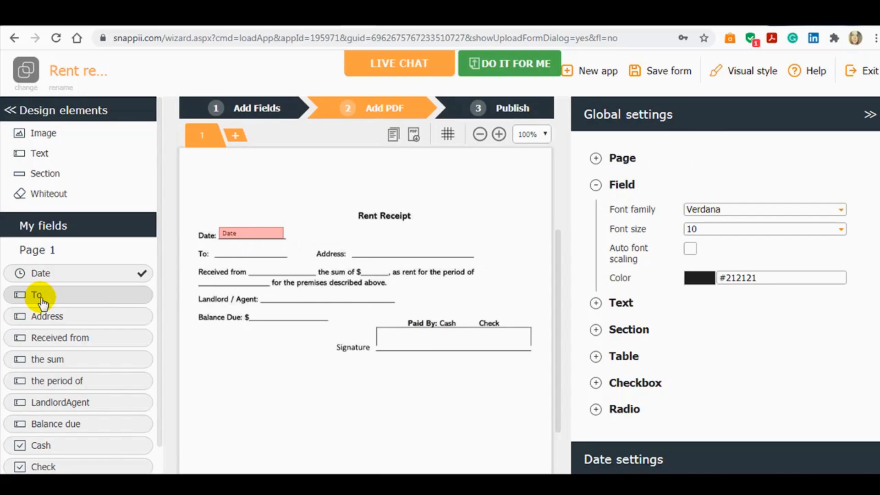
{"action": "left_click", "coordinate": [37, 295]}
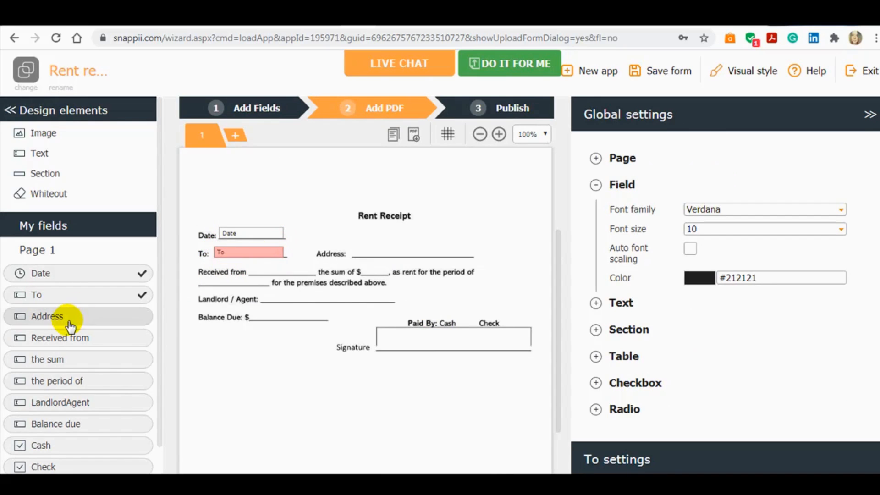
{"action": "left_click", "coordinate": [46, 316]}
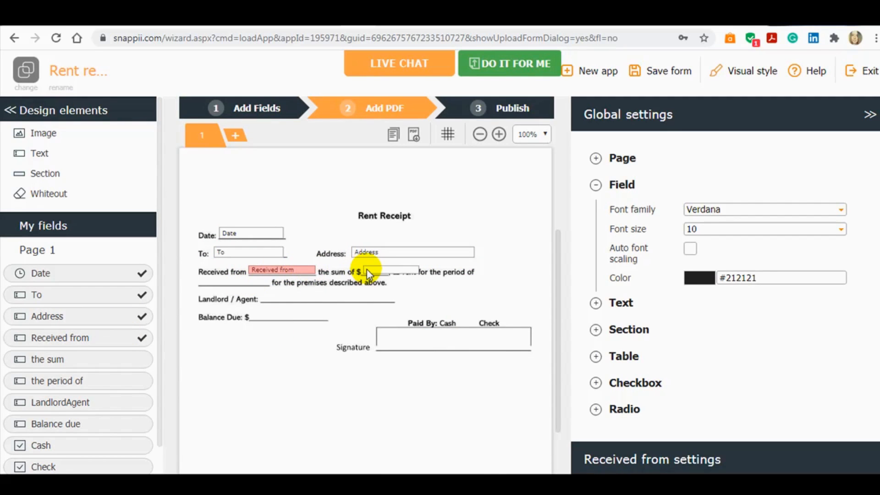
{"action": "left_click", "coordinate": [375, 271]}
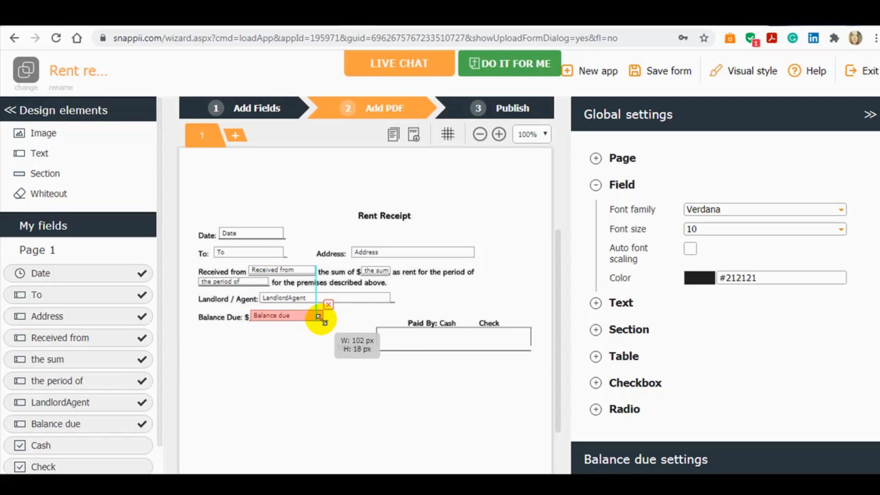
{"action": "left_click", "coordinate": [460, 322]}
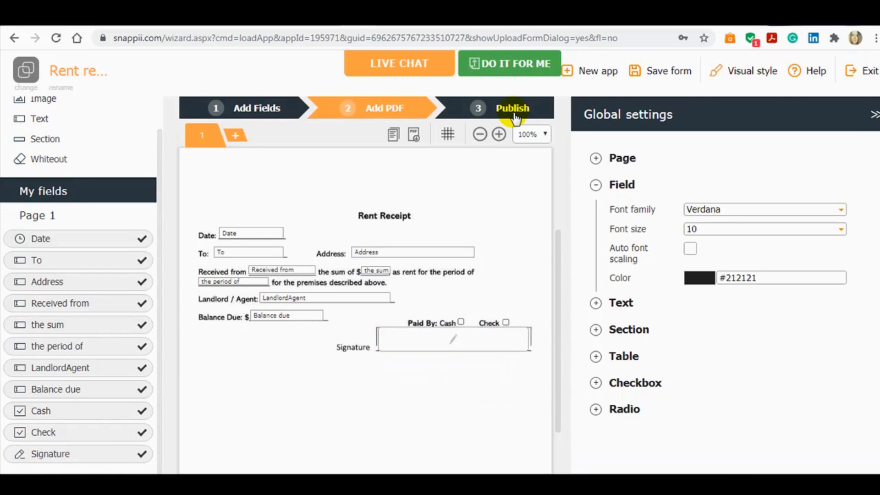
Publish the form and scroll to the mobile app install links and QR codes
{"action": "left_click", "coordinate": [512, 107]}
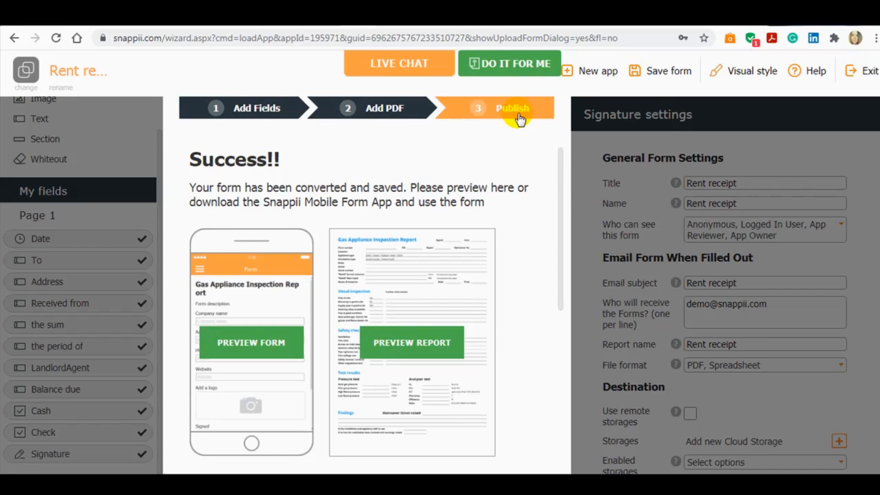
{"action": "scroll", "scroll_direction": "down", "scroll_amount": 3}
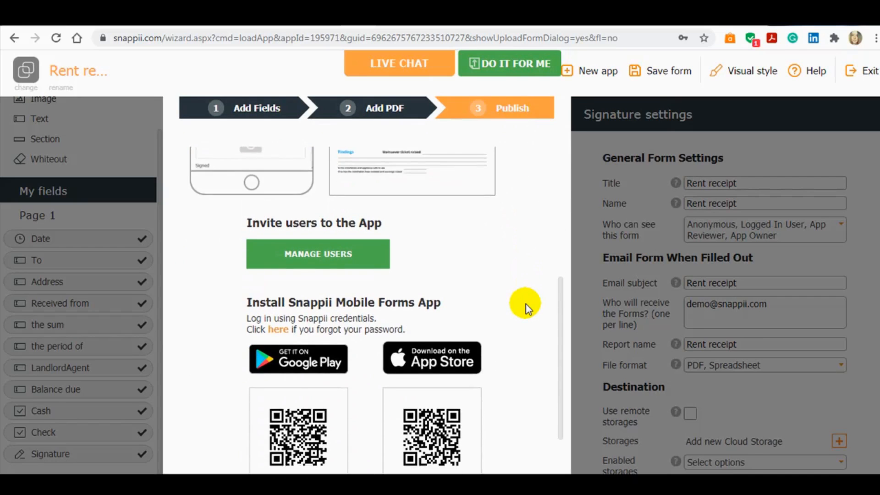
{"action": "scroll", "scroll_direction": "down", "scroll_amount": 3}
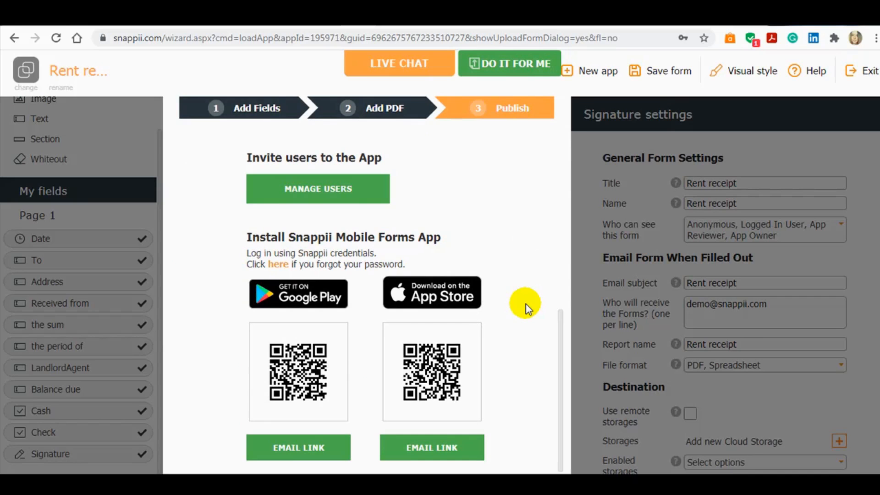
{"action": "mouse_move", "coordinate": [246, 285]}
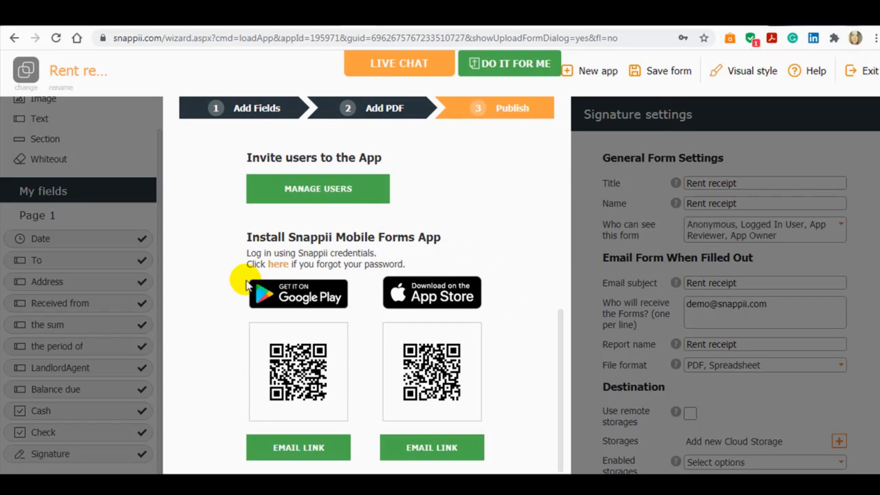
{"action": "mouse_move", "coordinate": [457, 404]}
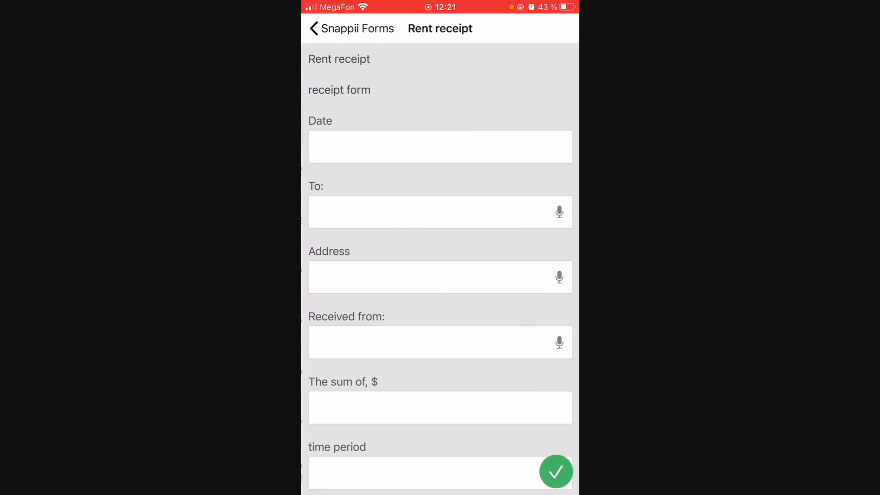
Enter date 18.02.2021, sum 1000, February, balance 400, tick Cash and sign
{"action": "left_click", "coordinate": [440, 146]}
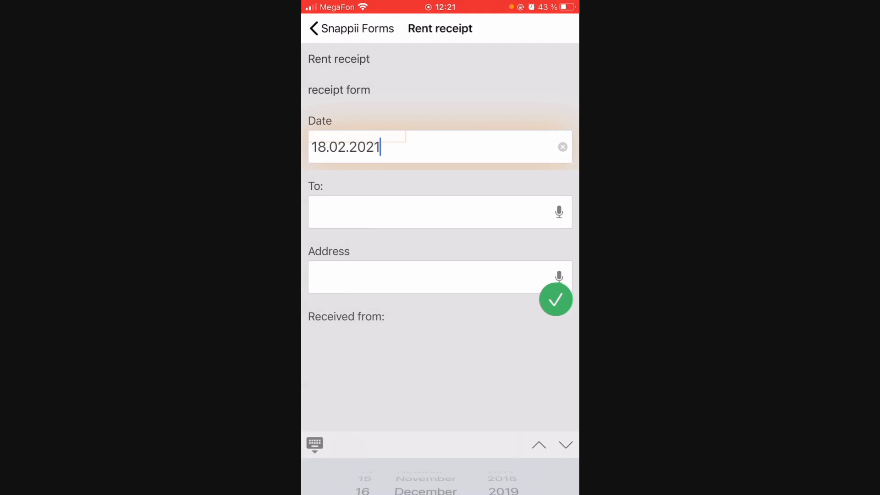
{"action": "left_click", "coordinate": [439, 212]}
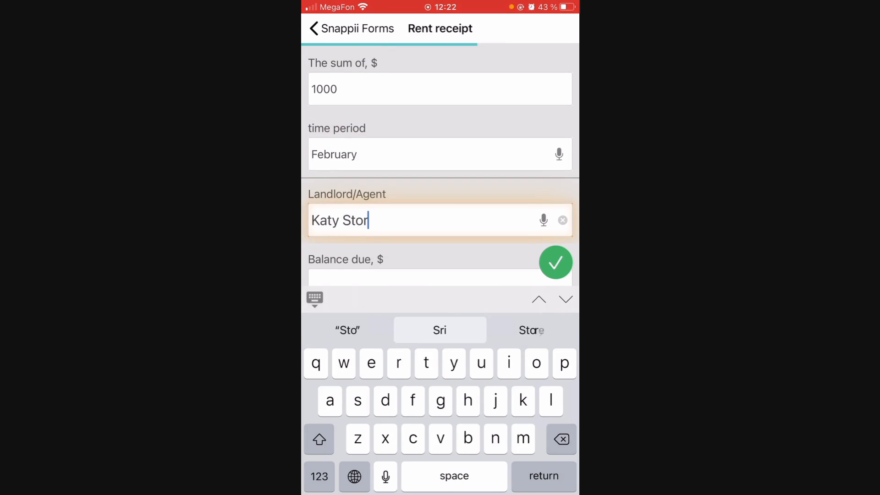
{"action": "left_click", "coordinate": [555, 262]}
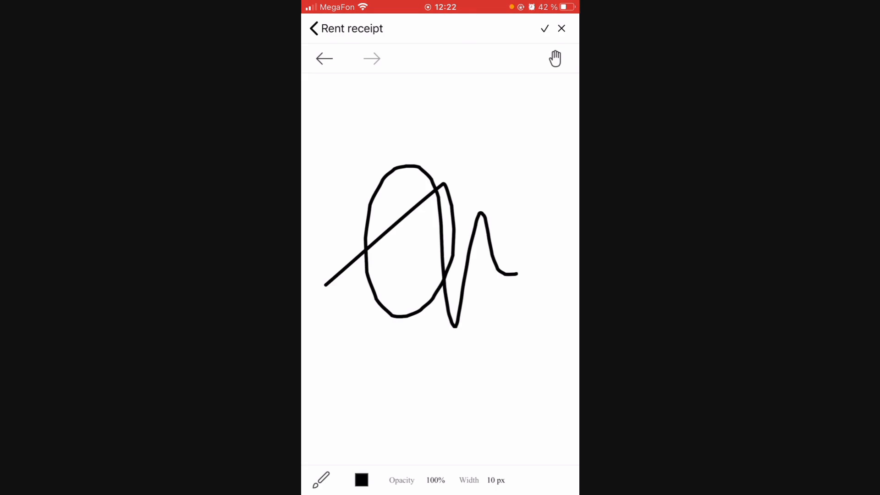
{"action": "left_click", "coordinate": [543, 29]}
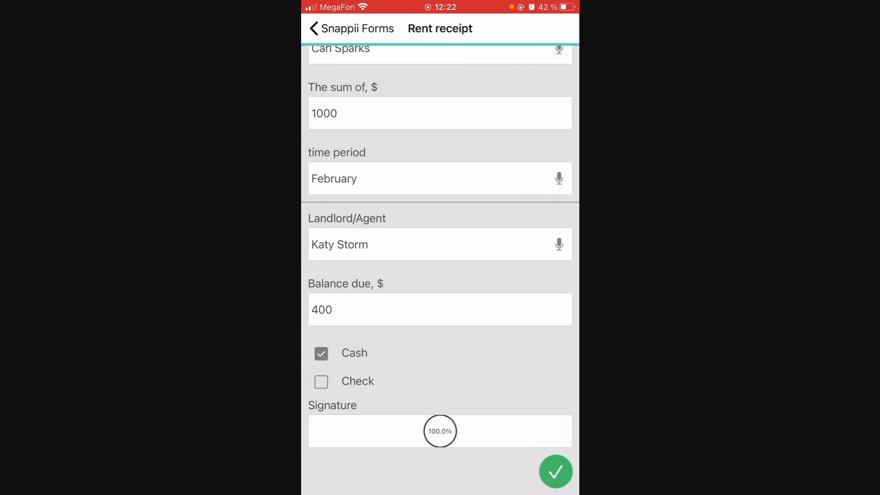
{"action": "left_click", "coordinate": [556, 471]}
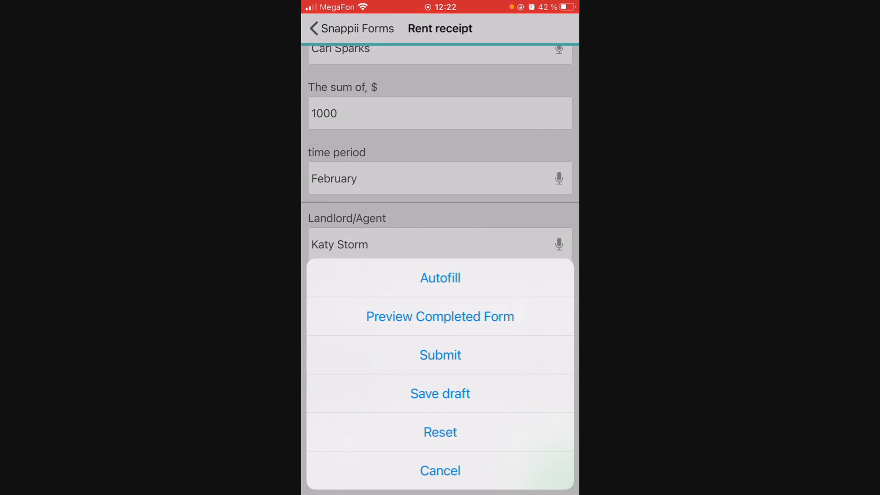
Submit the filled rent receipt, confirm with OK, and view its PDF report
{"action": "left_click", "coordinate": [440, 355]}
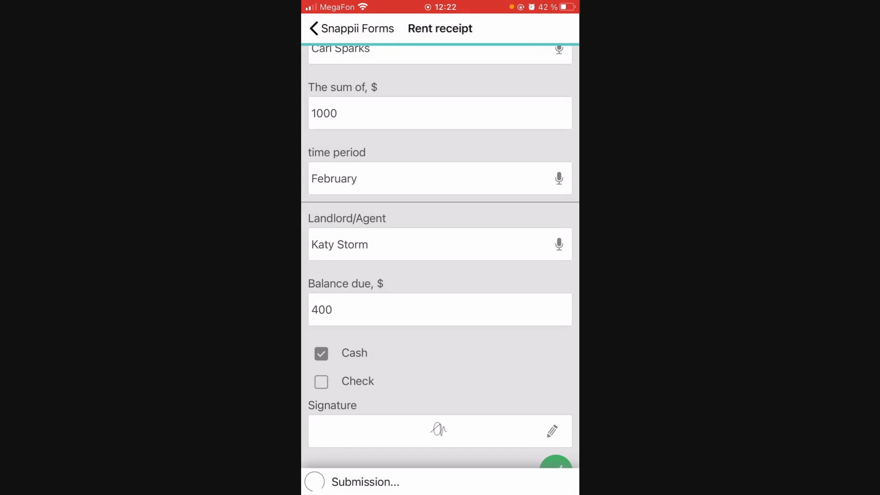
{"action": "left_click", "coordinate": [555, 465]}
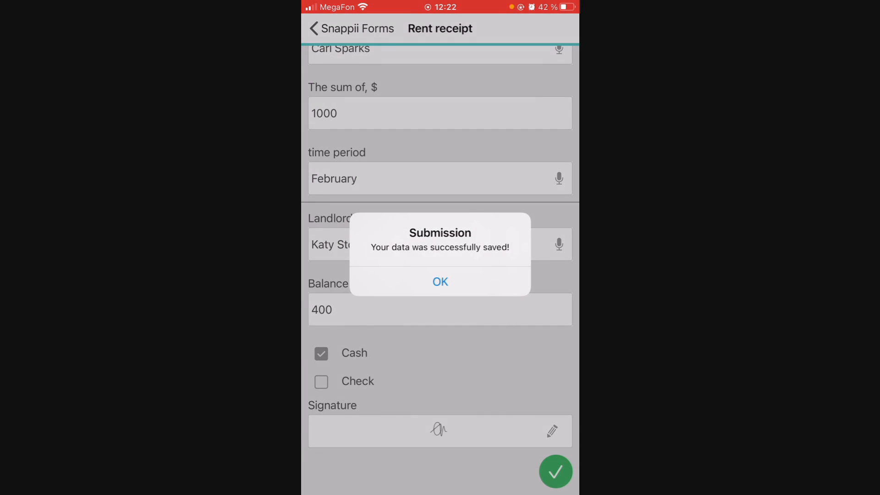
{"action": "left_click", "coordinate": [439, 282]}
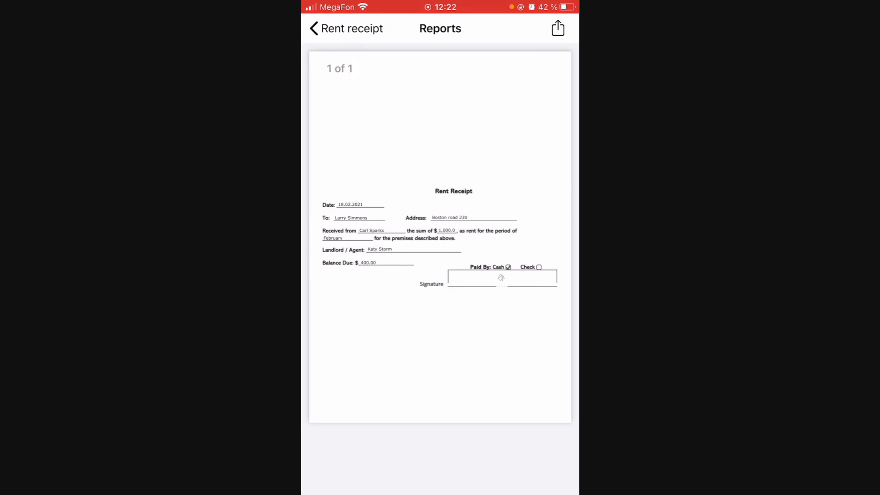